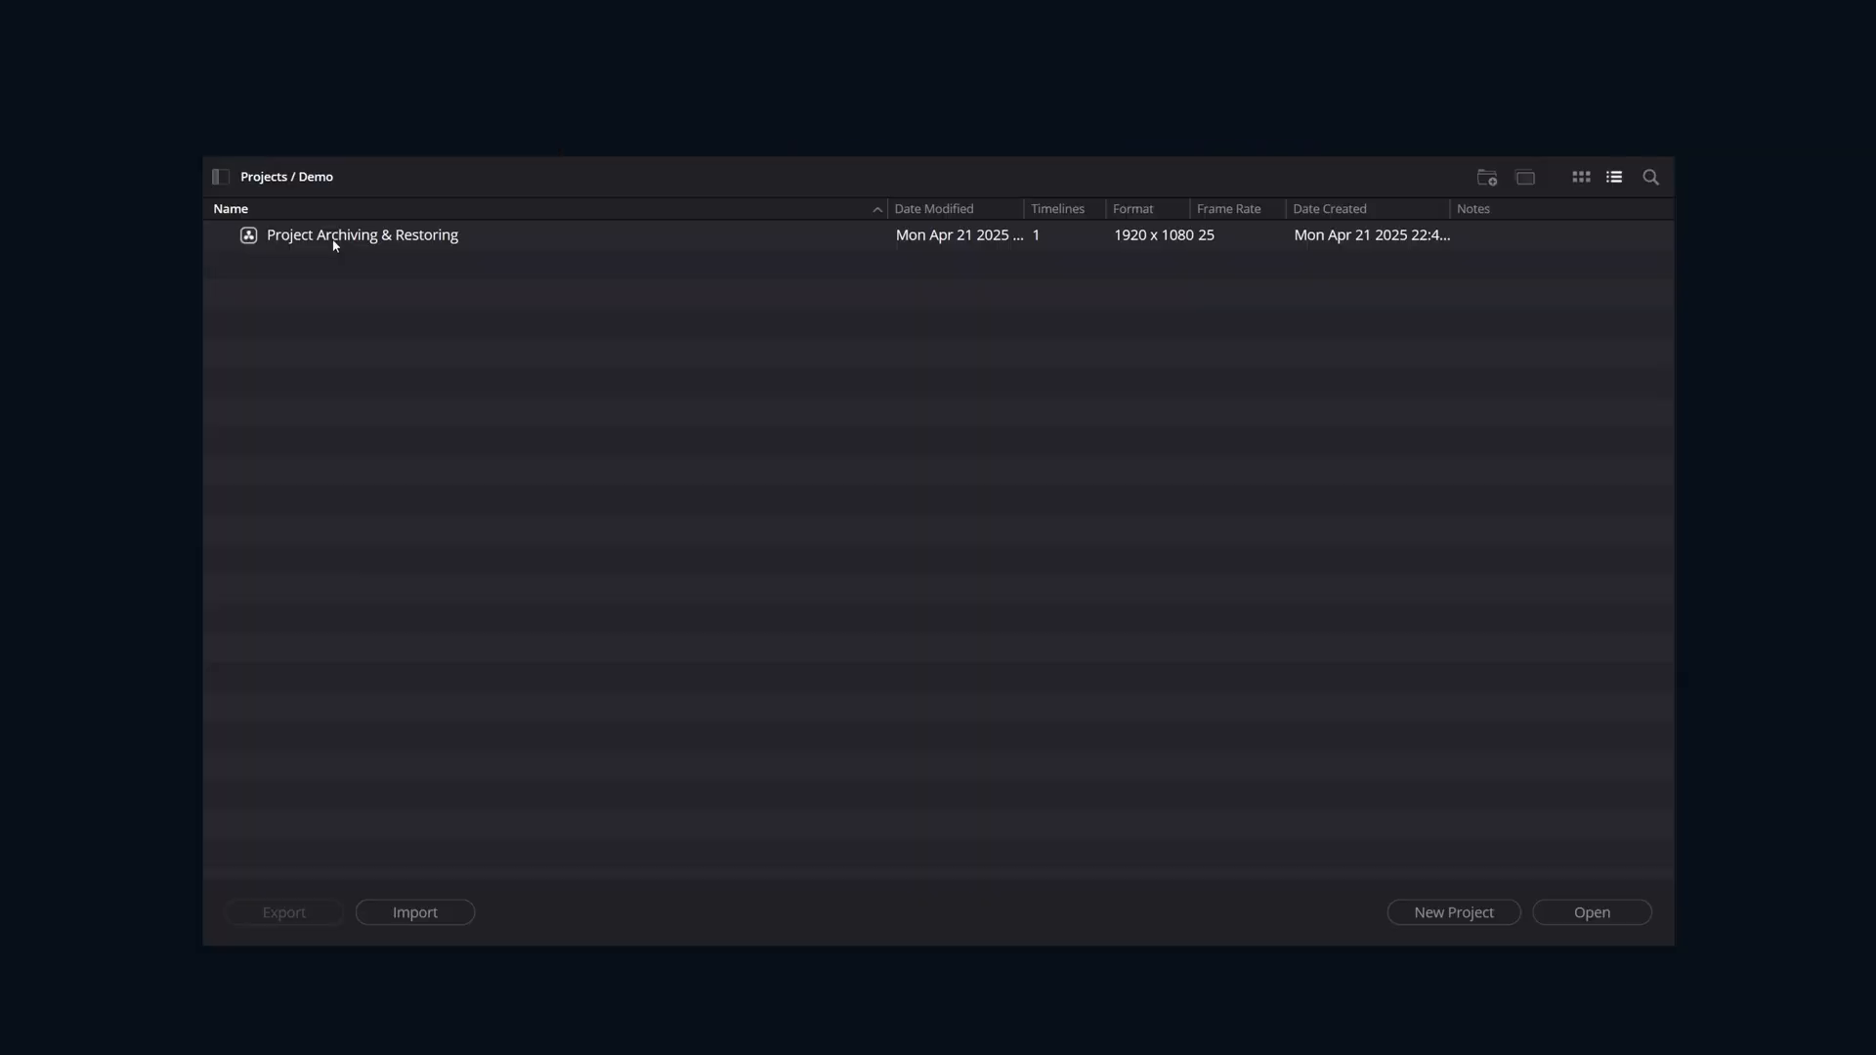
Step: Begin exporting the Project Archiving & Restoring project as a project archive
right_click(361, 235)
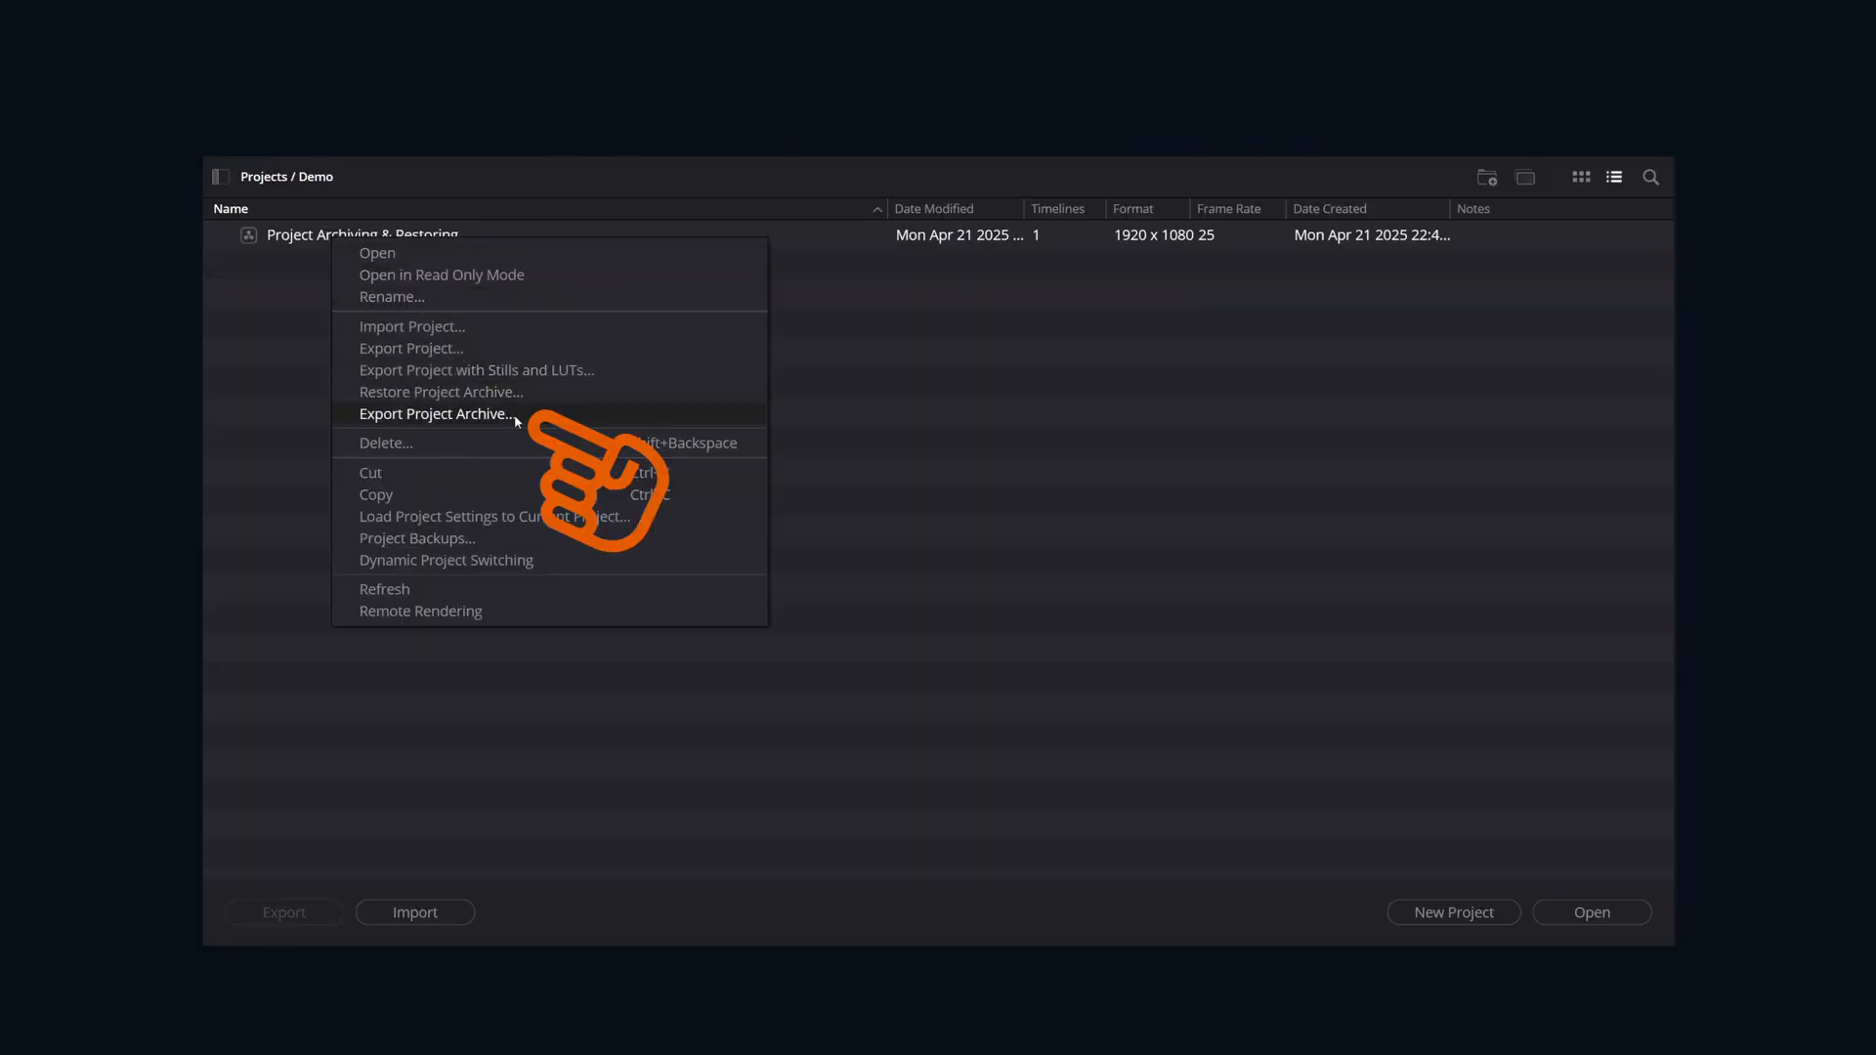
click(436, 412)
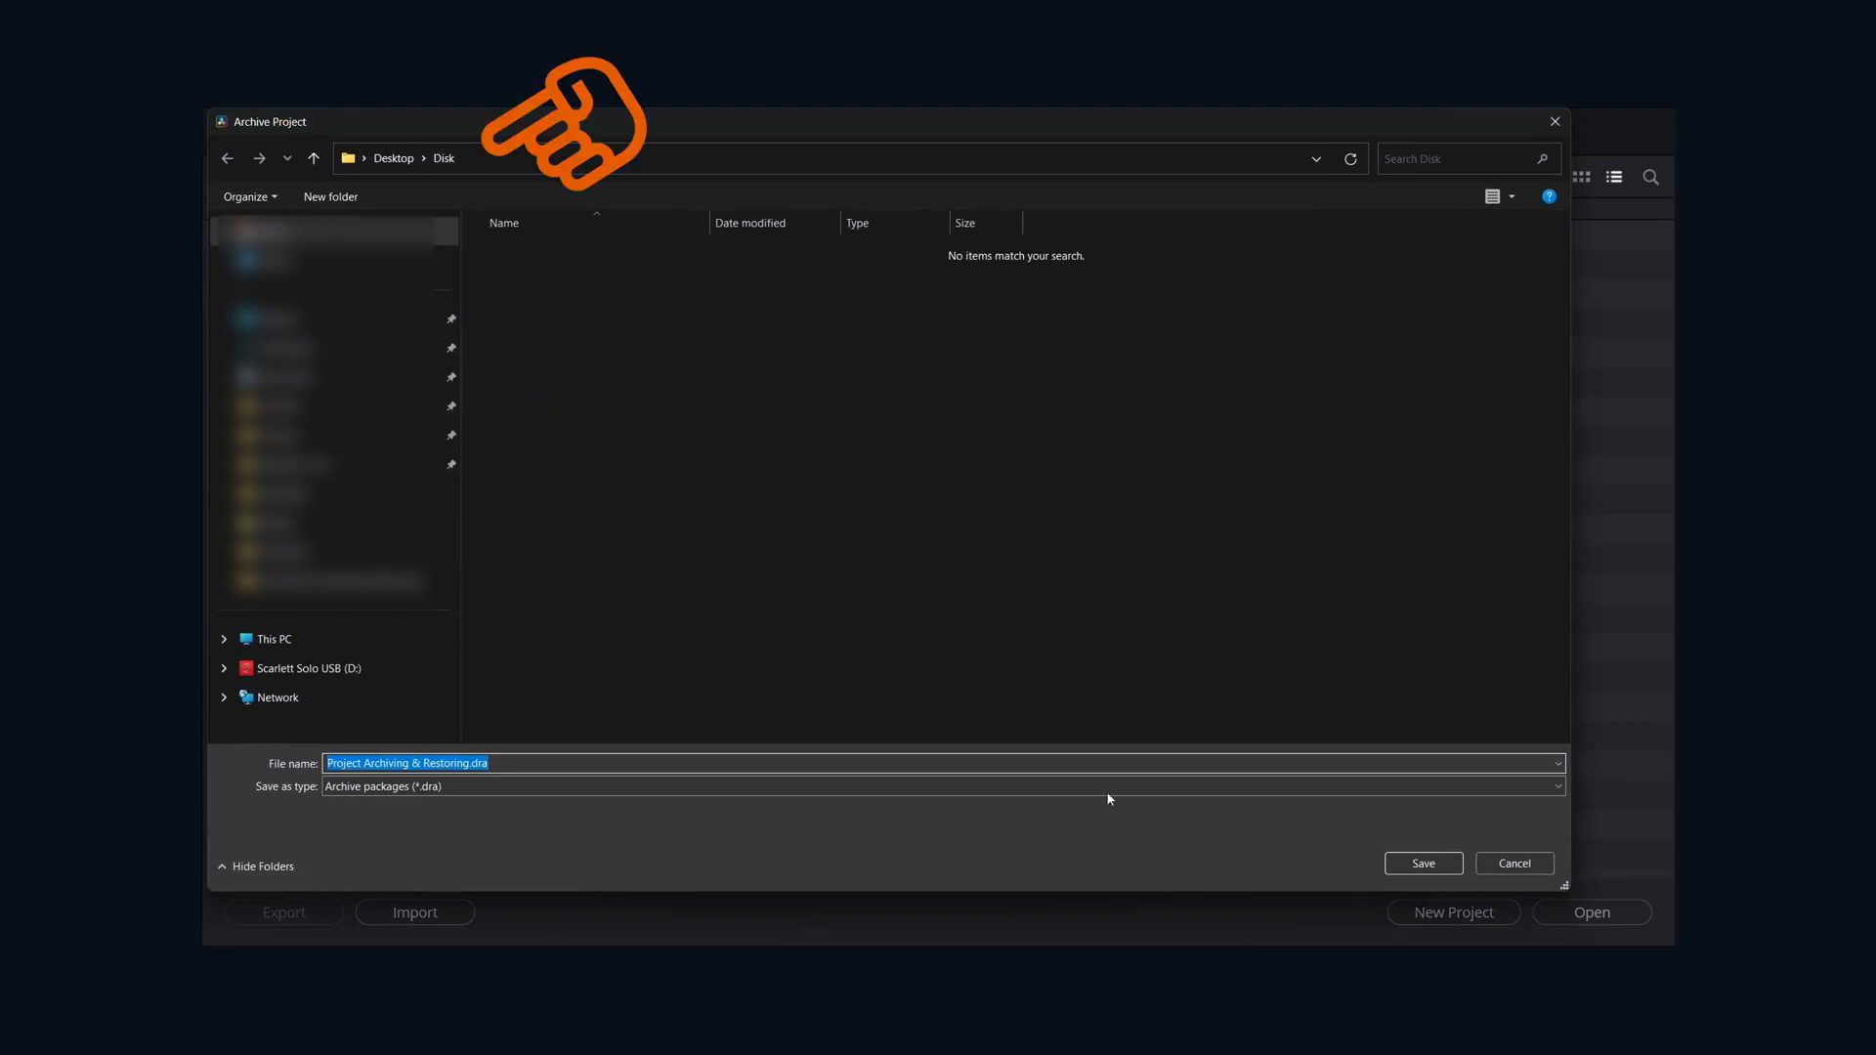
Step: Save the archive as Project Archiving & Restoring.dra in the Disk folder
click(1422, 862)
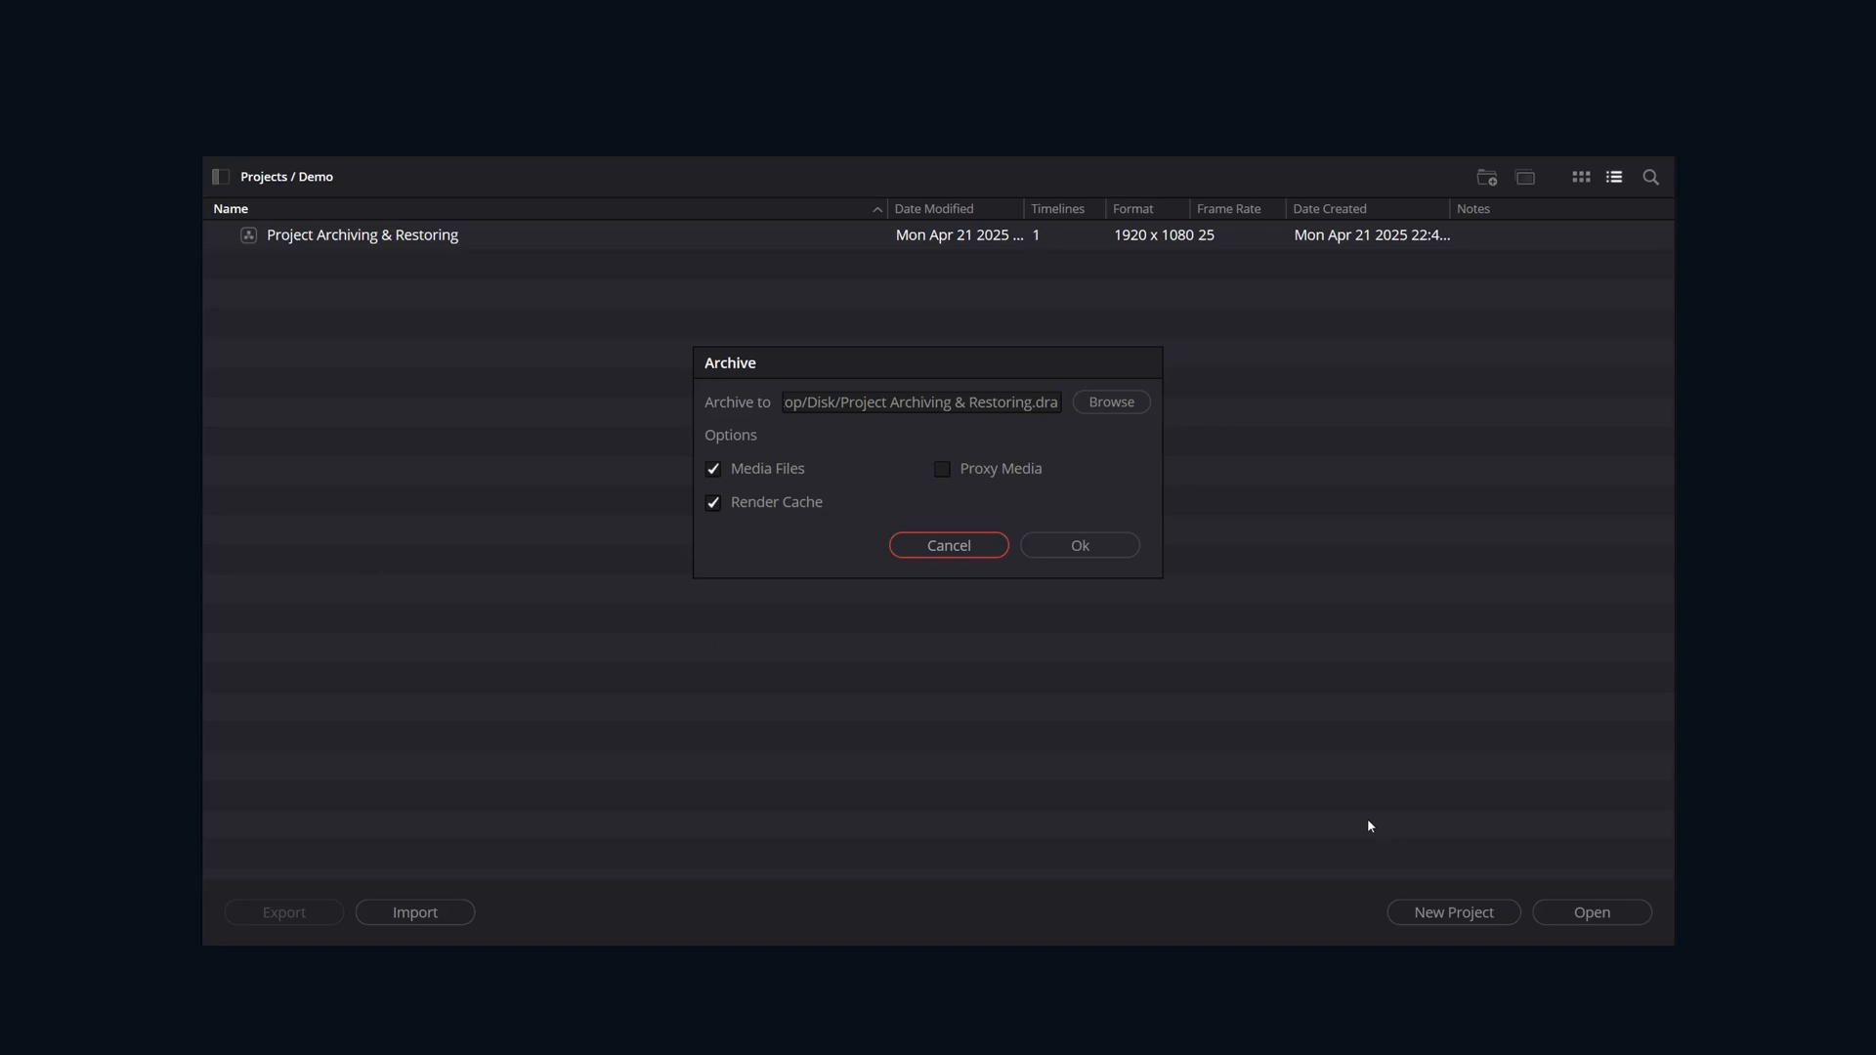
mouse_move(1363, 822)
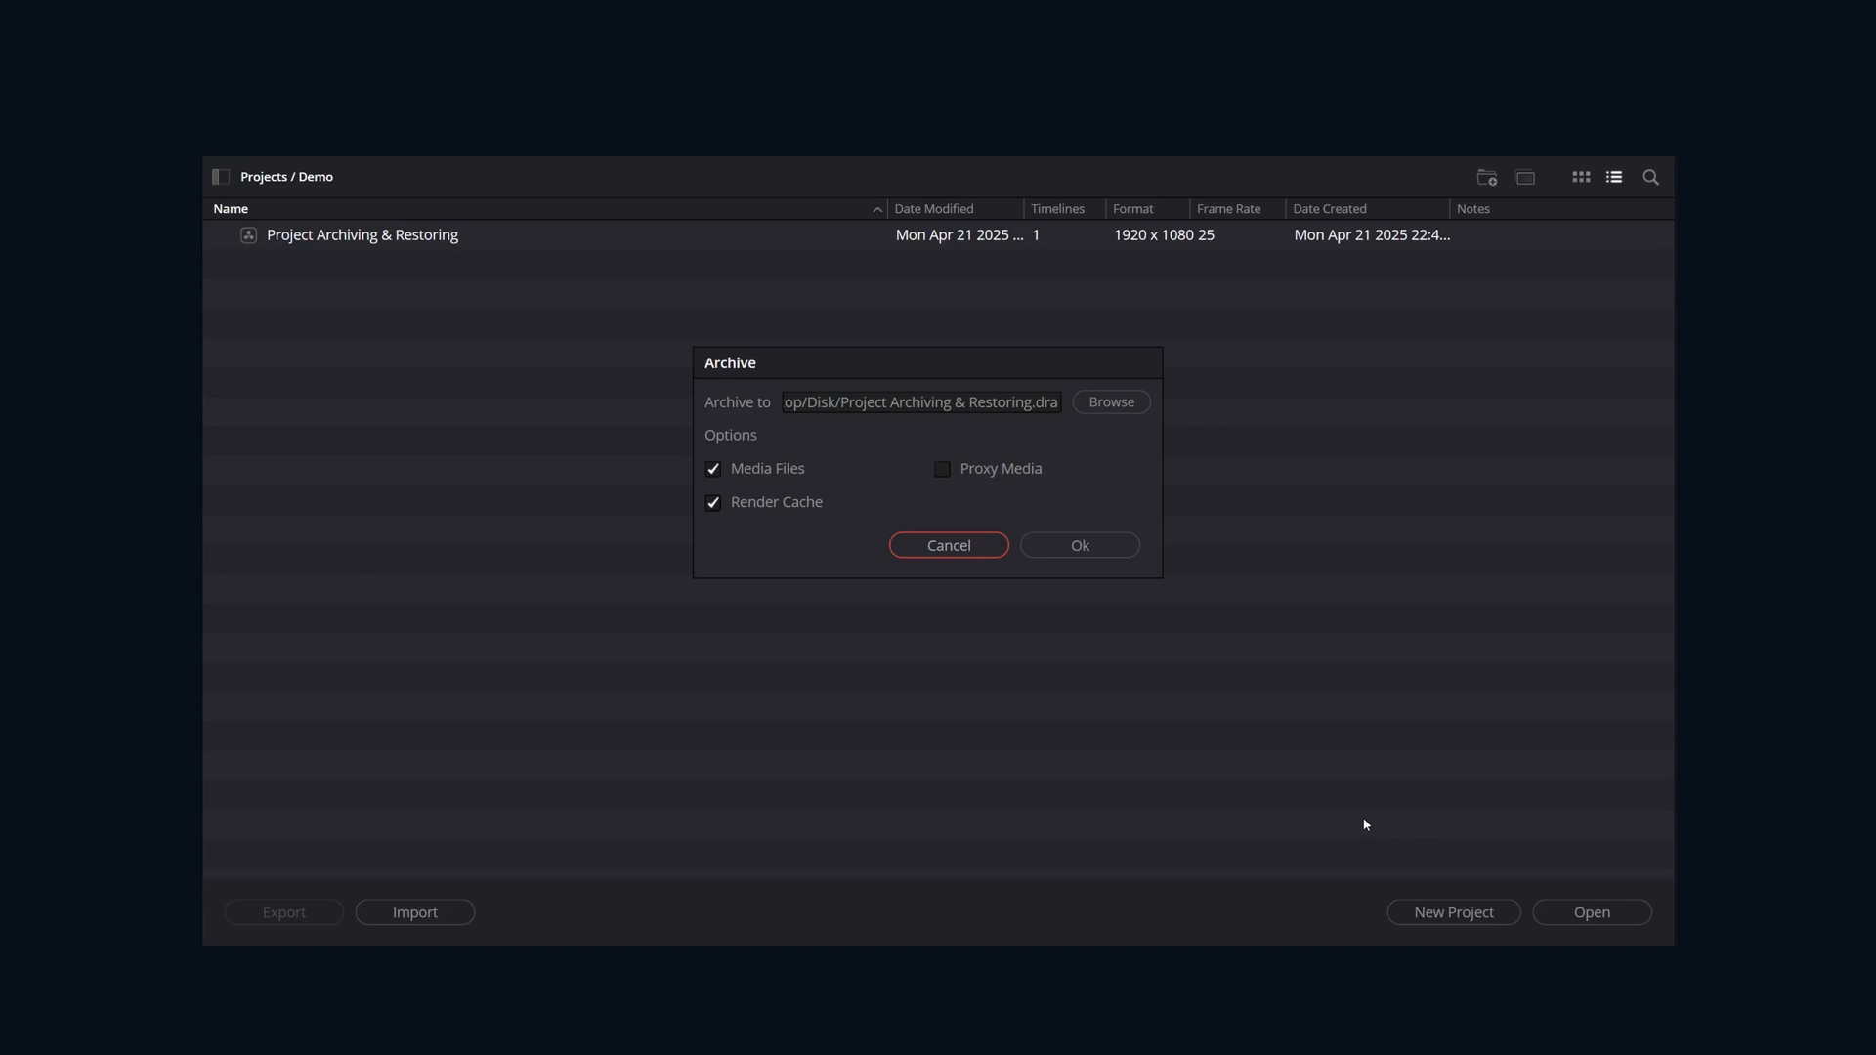
mouse_move(1172, 597)
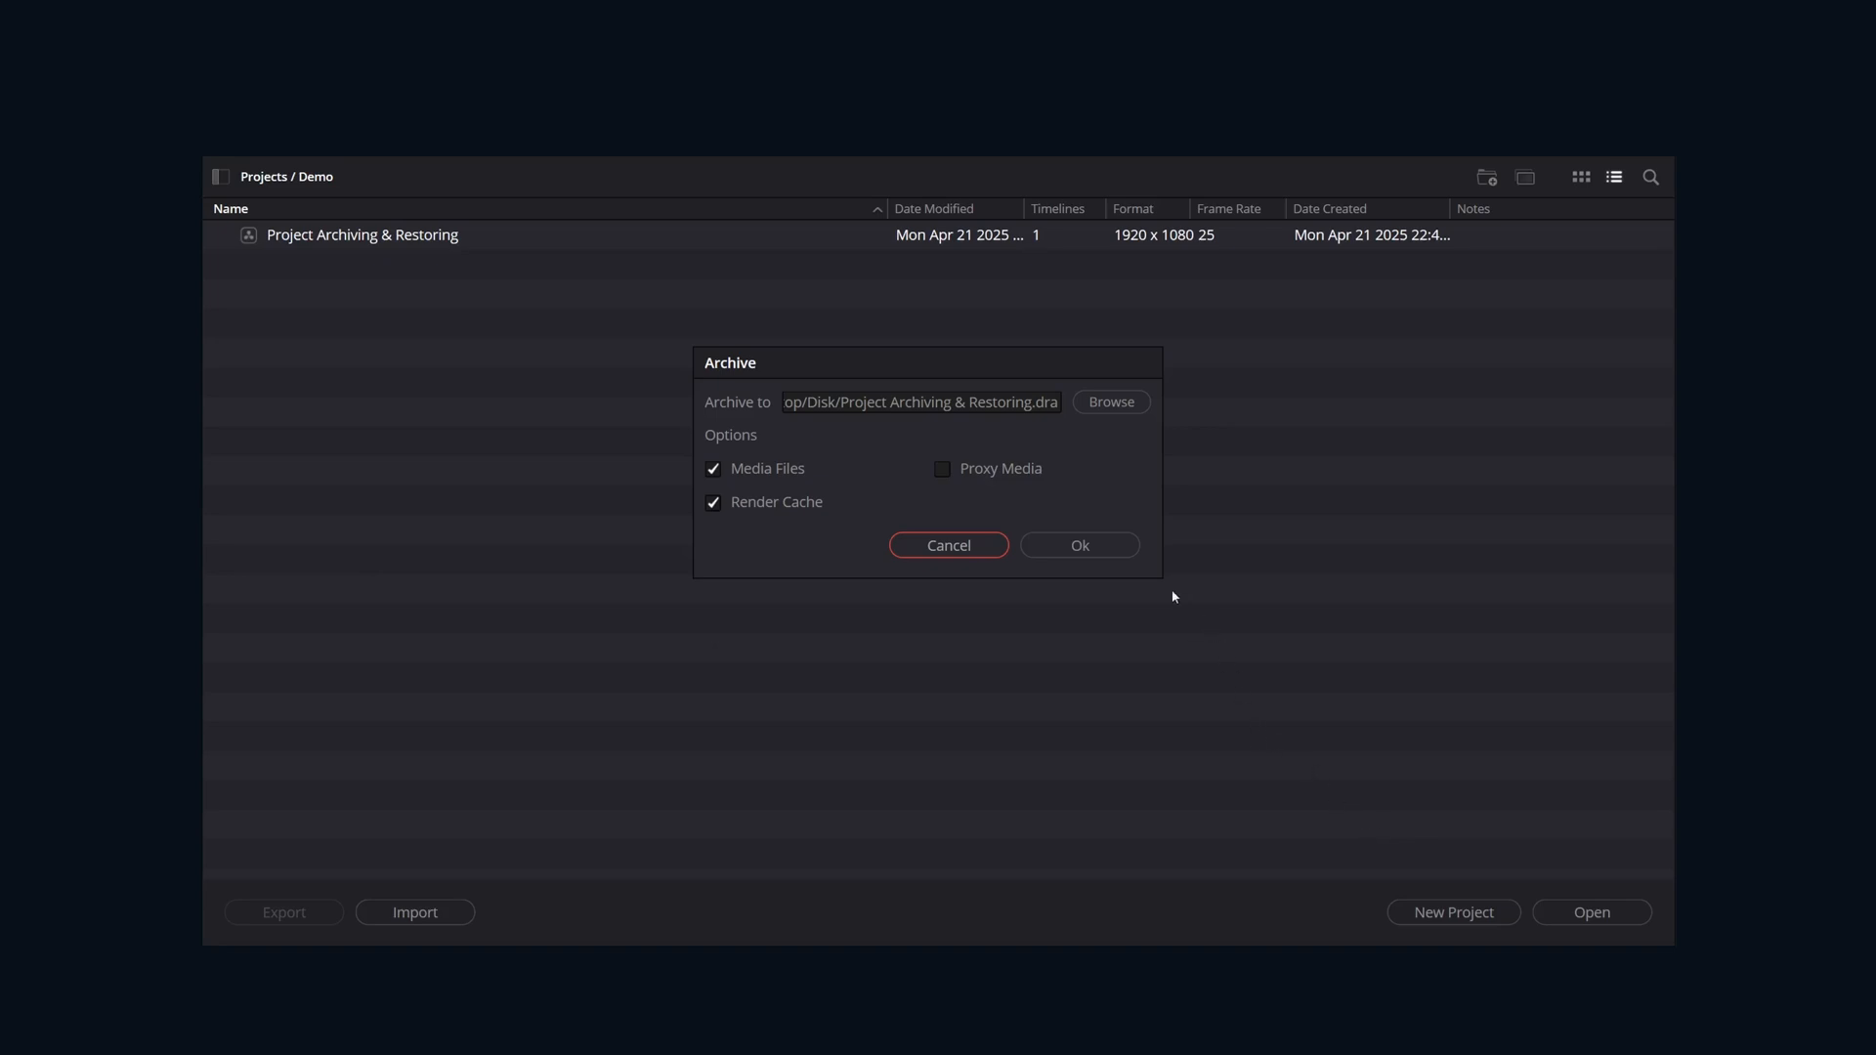
Step: Create the archive with media and render cache, then begin Restore Project Archive from folder 1
click(1076, 544)
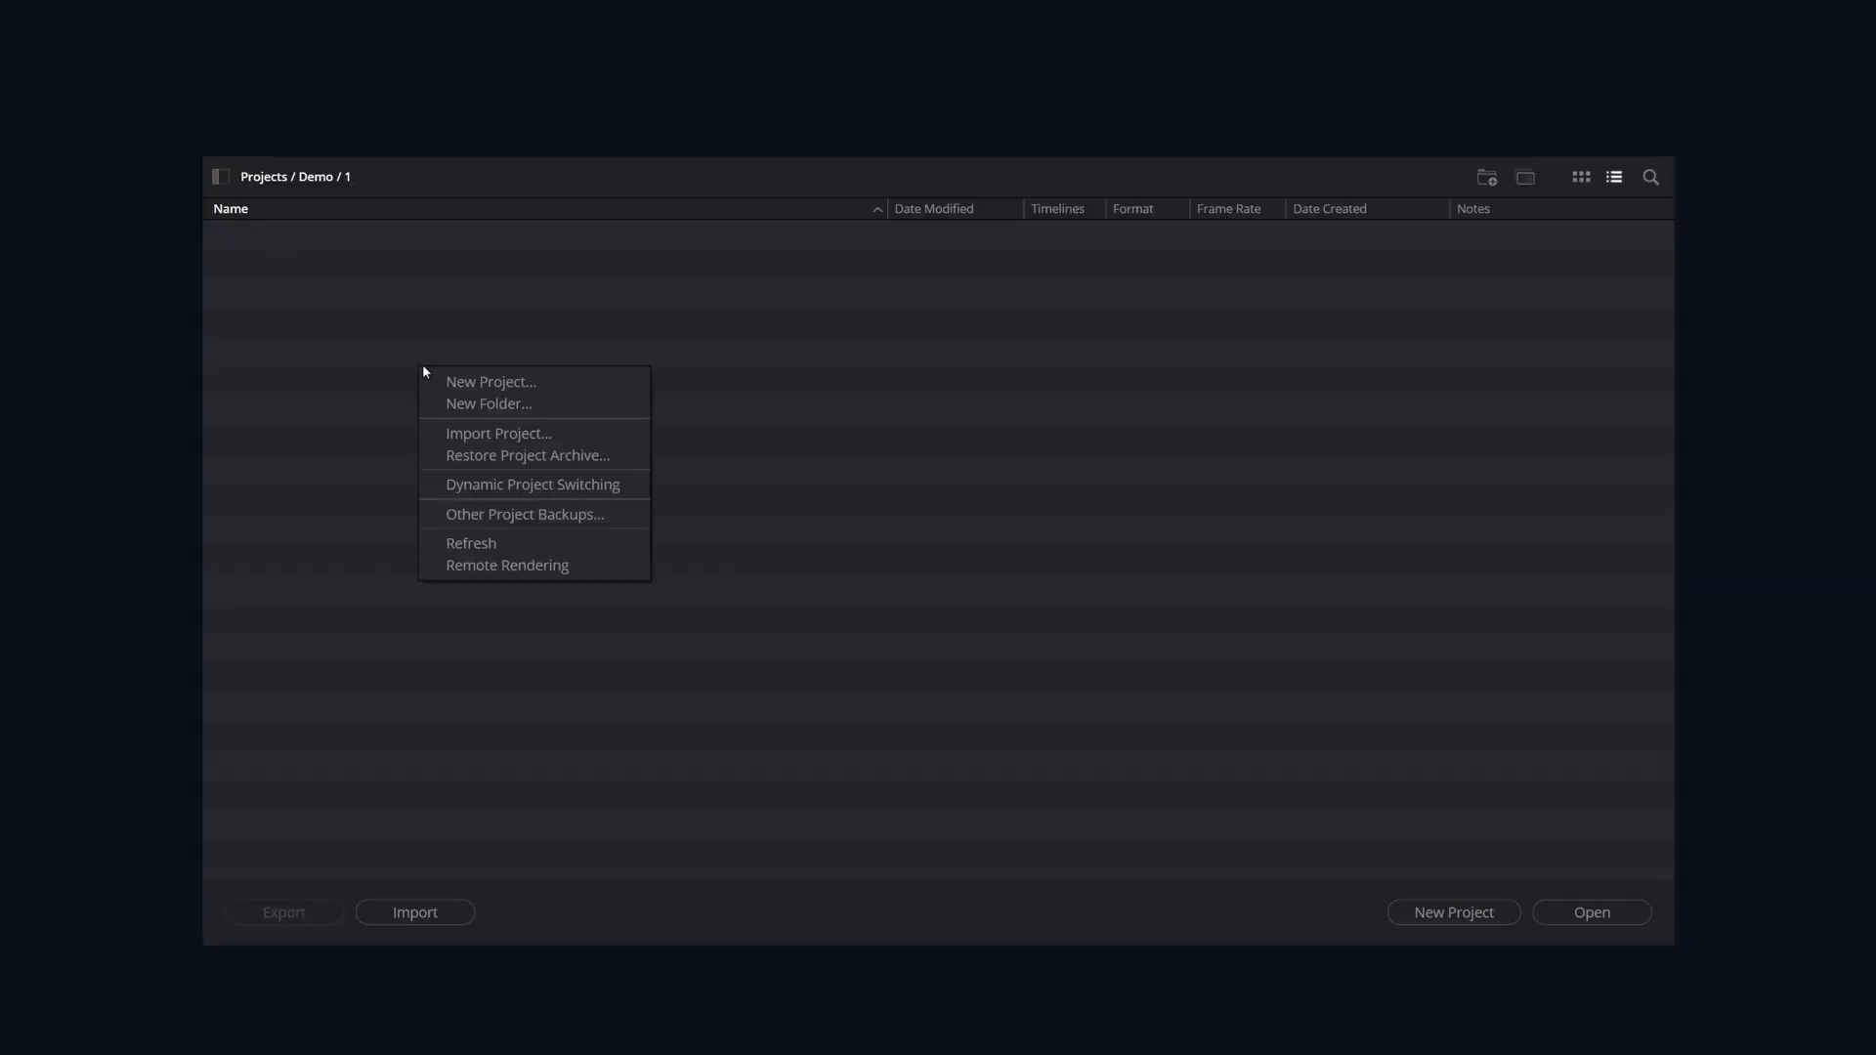
mouse_move(489, 464)
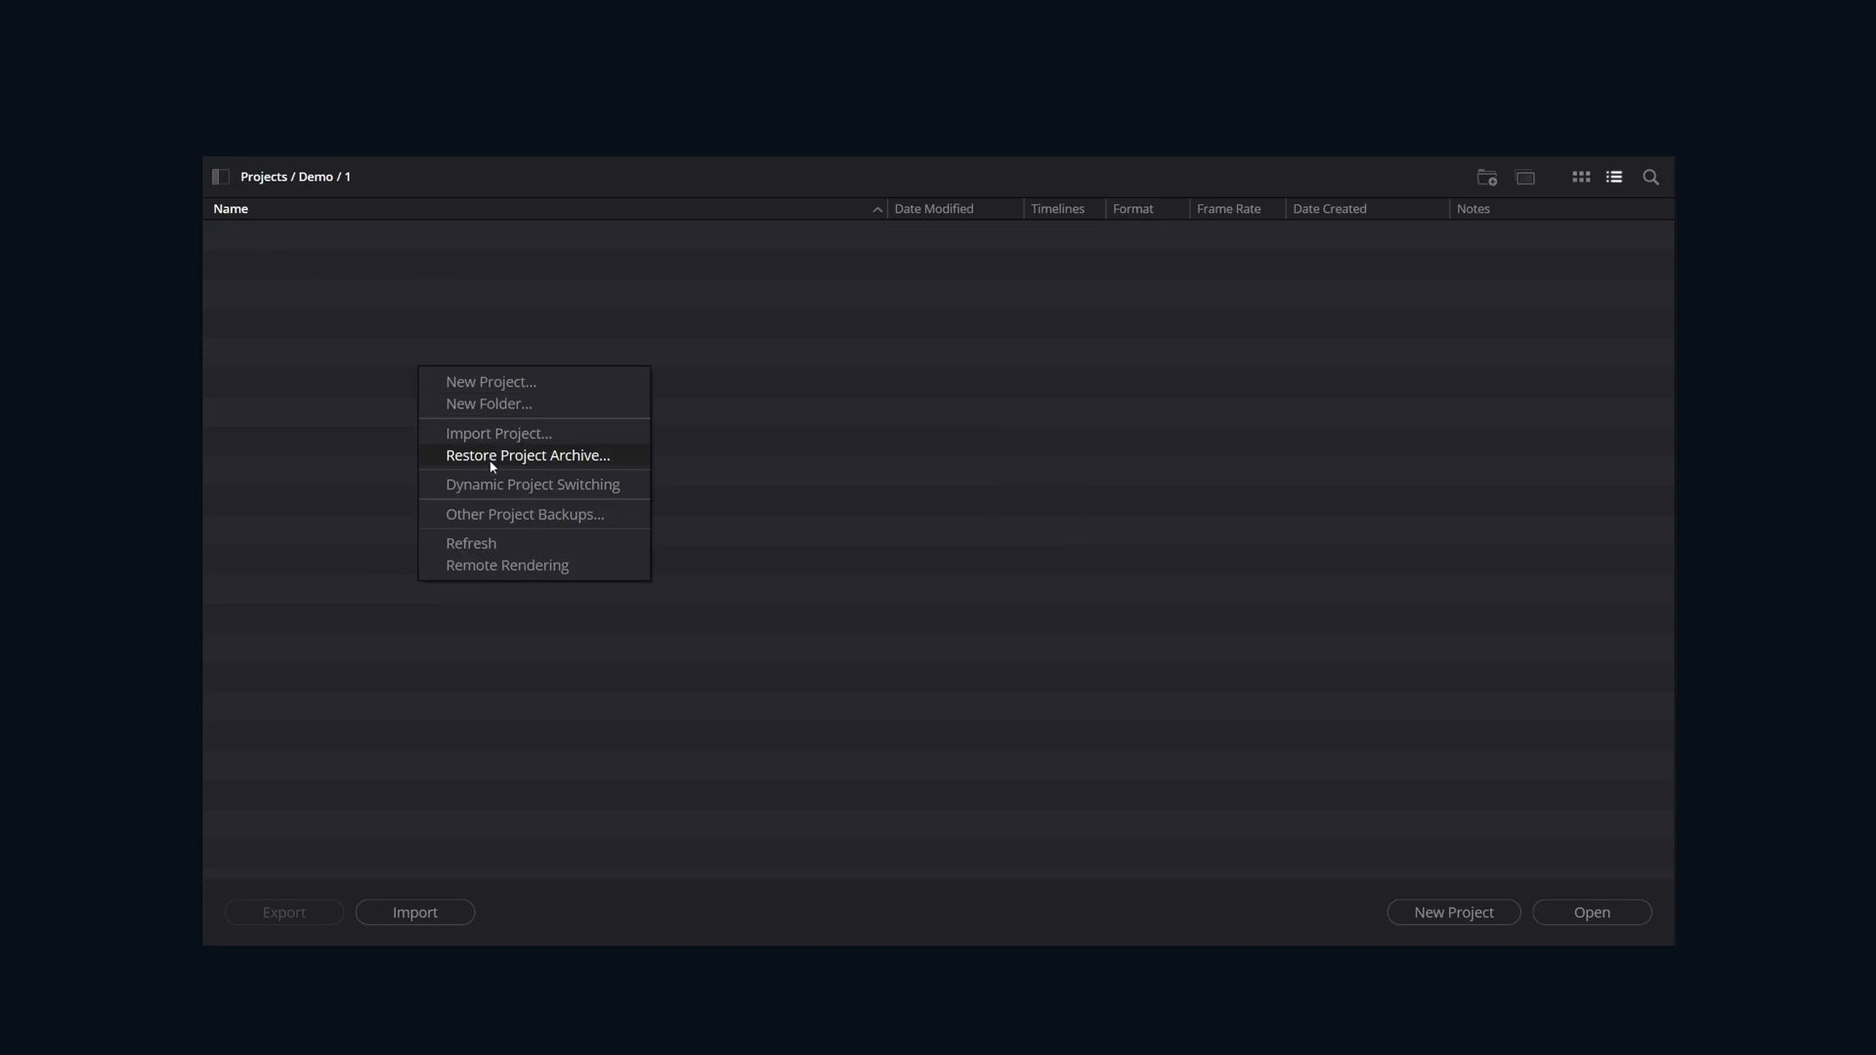
click(527, 455)
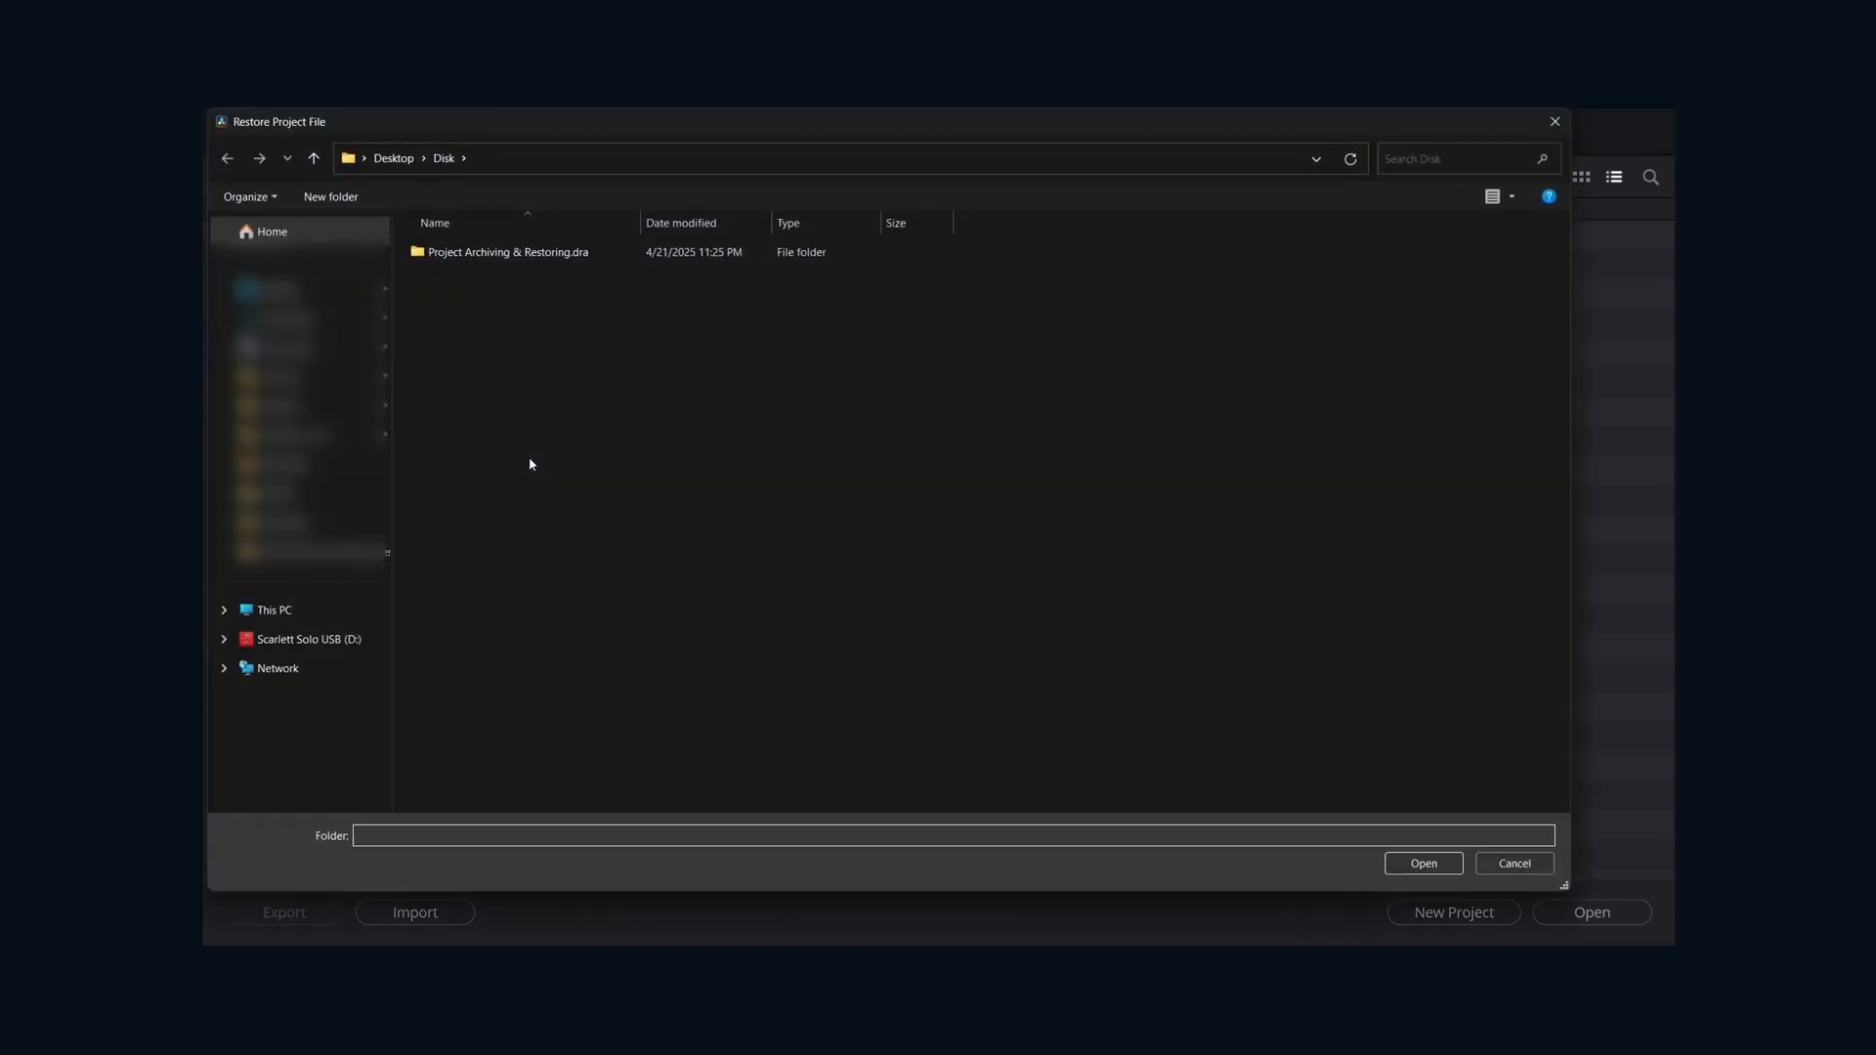